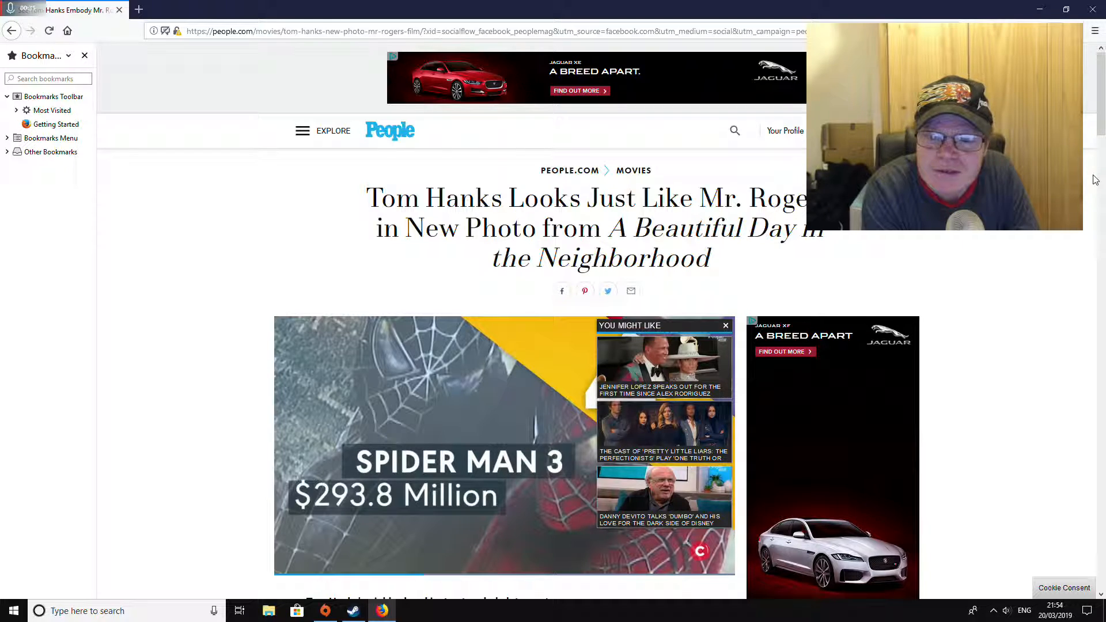
# Scroll the Tom Hanks Mr. Rogers article down to the photo of Hanks in a red cardigan tossing a shoe
pyautogui.click(48, 30)
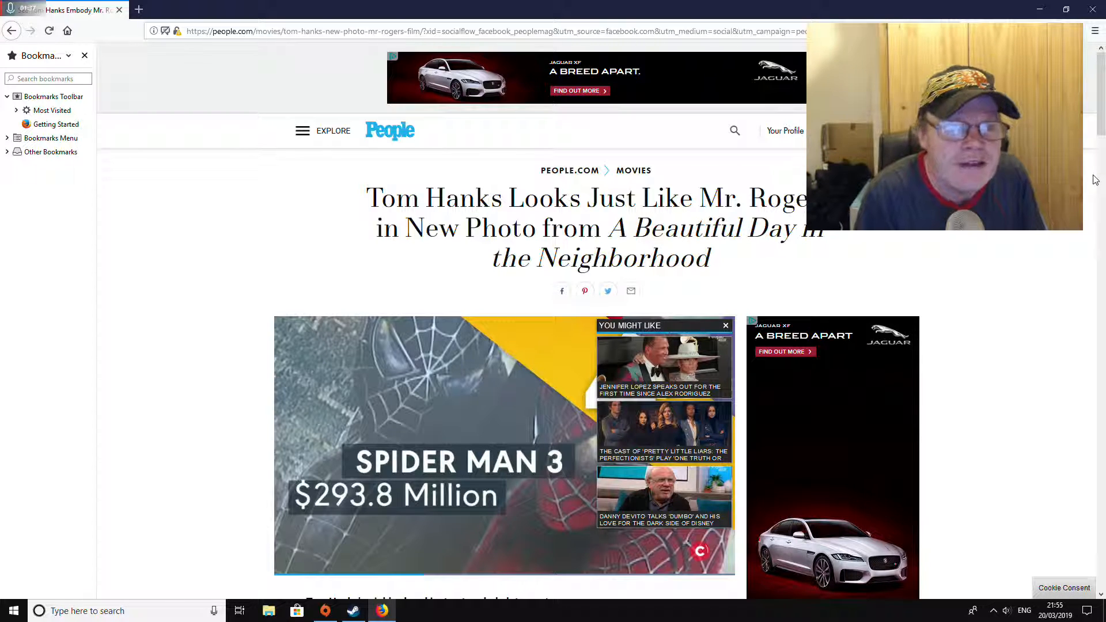
pyautogui.click(48, 30)
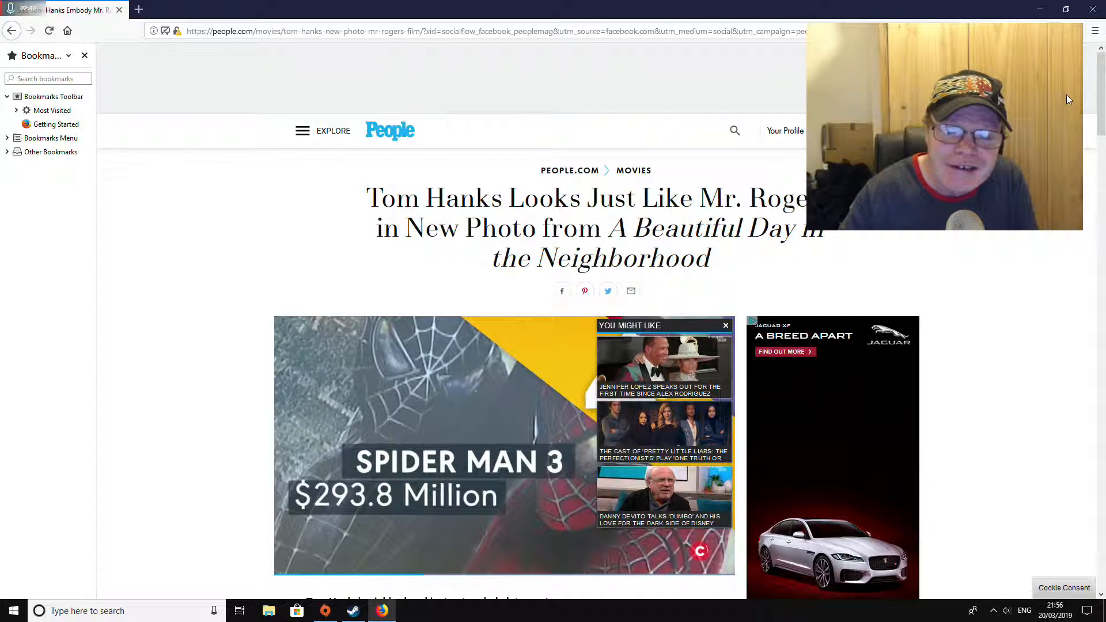
pyautogui.scroll(-3)
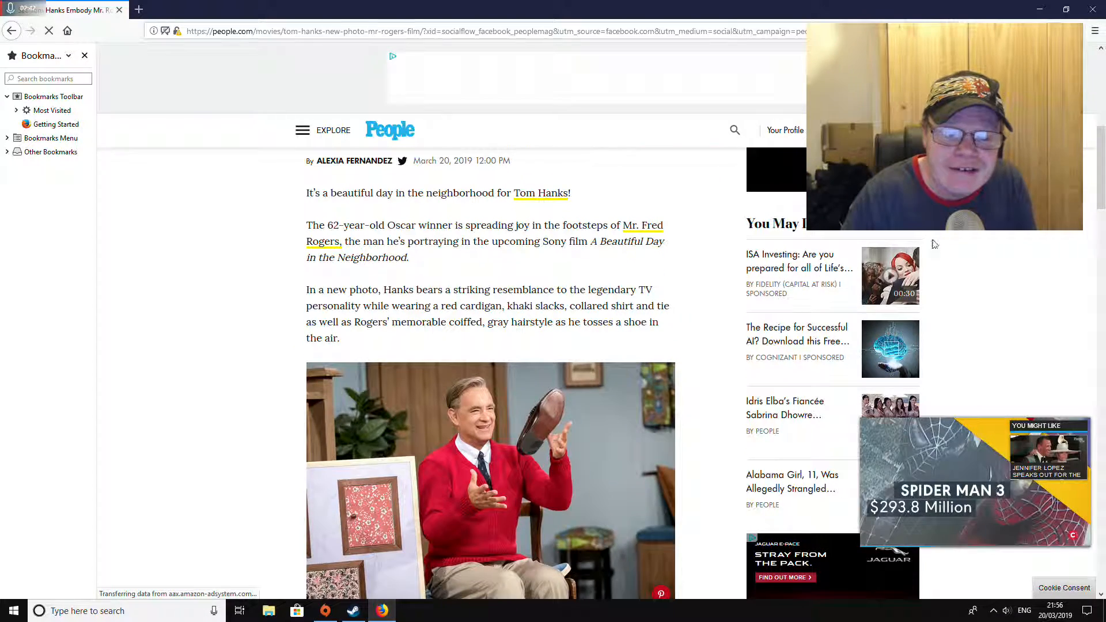
pyautogui.scroll(-3)
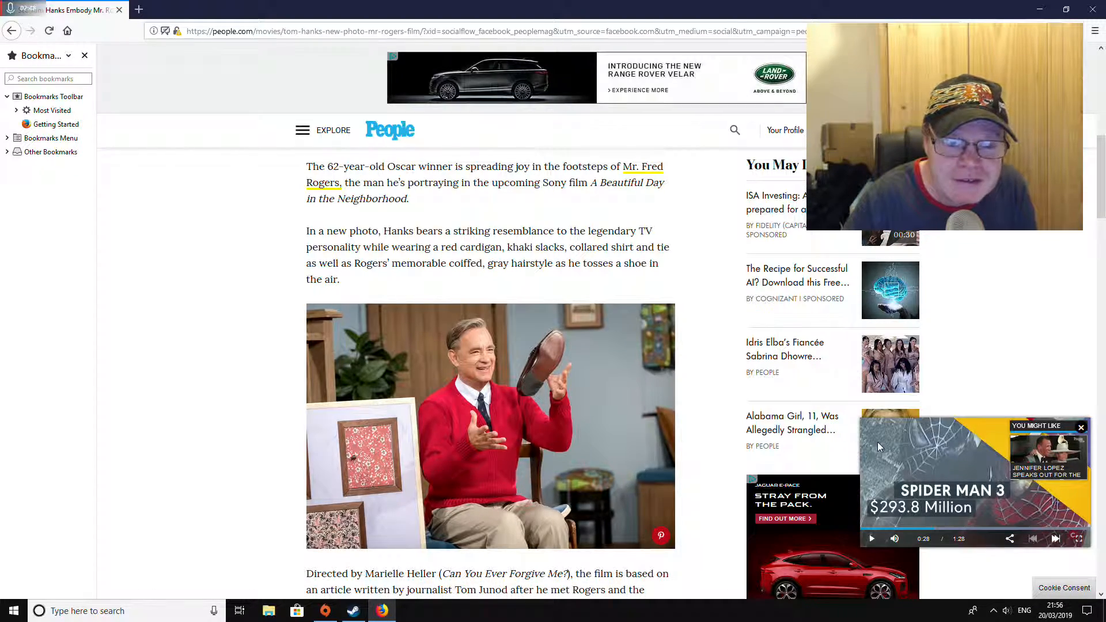
pyautogui.scroll(-3)
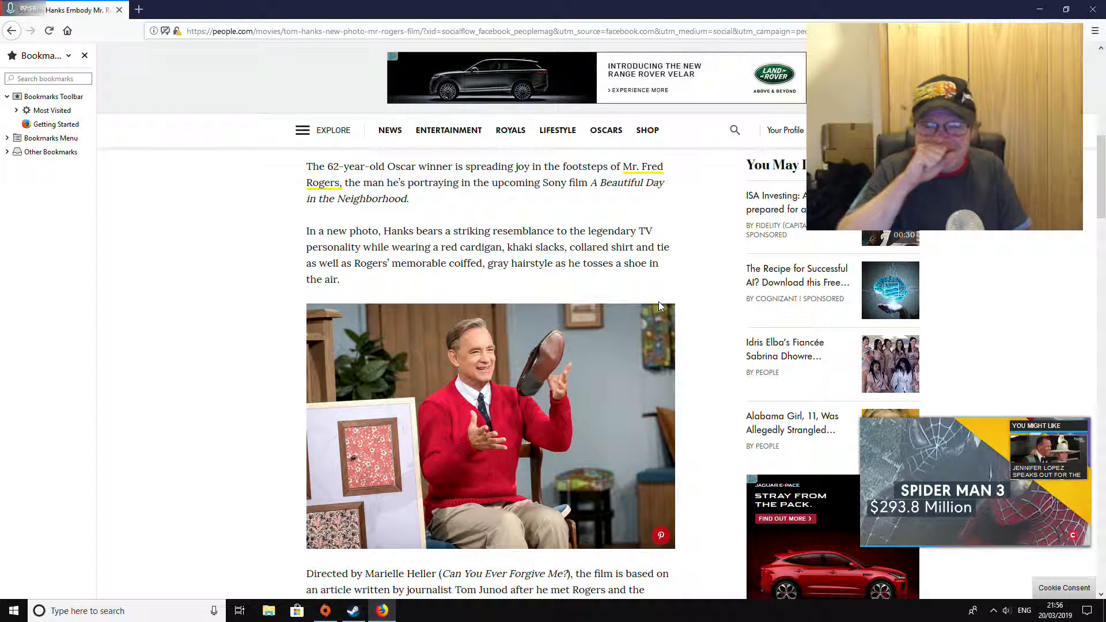
pyautogui.click(48, 30)
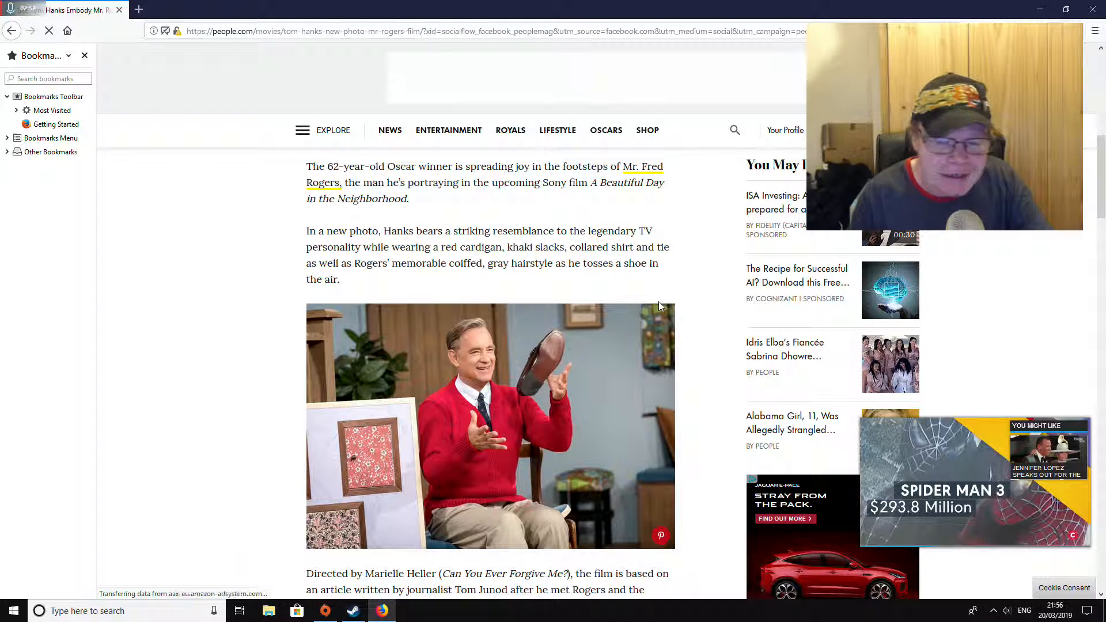